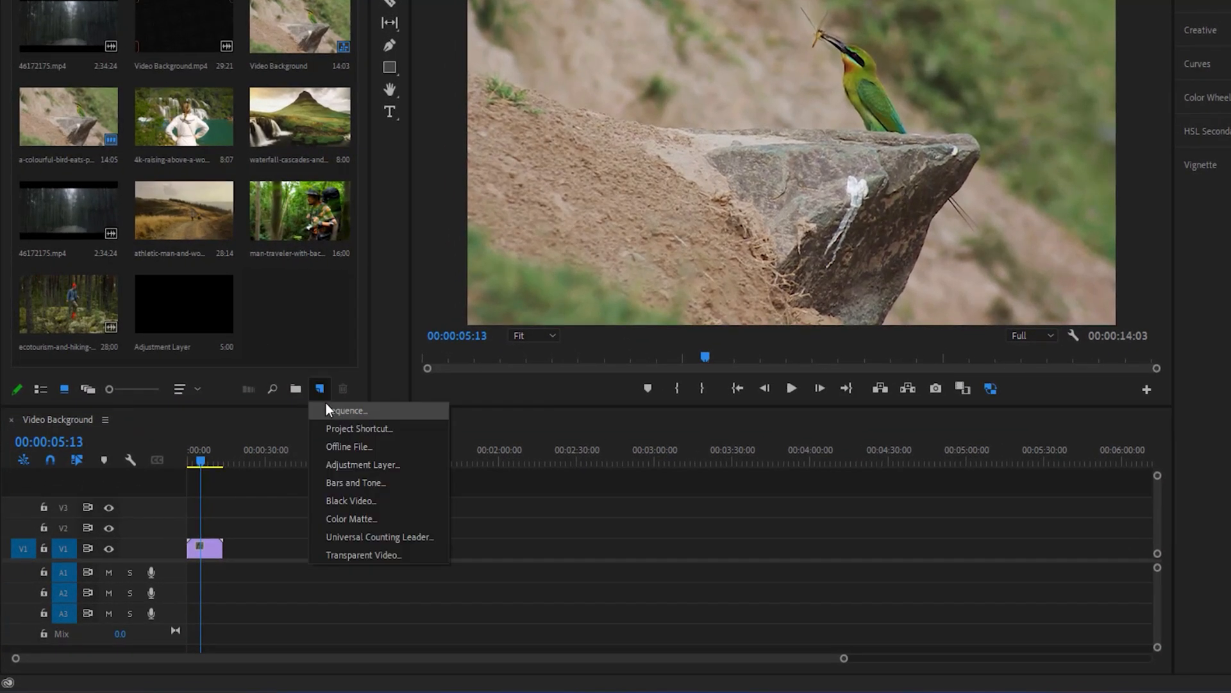
pyautogui.moveTo(363, 465)
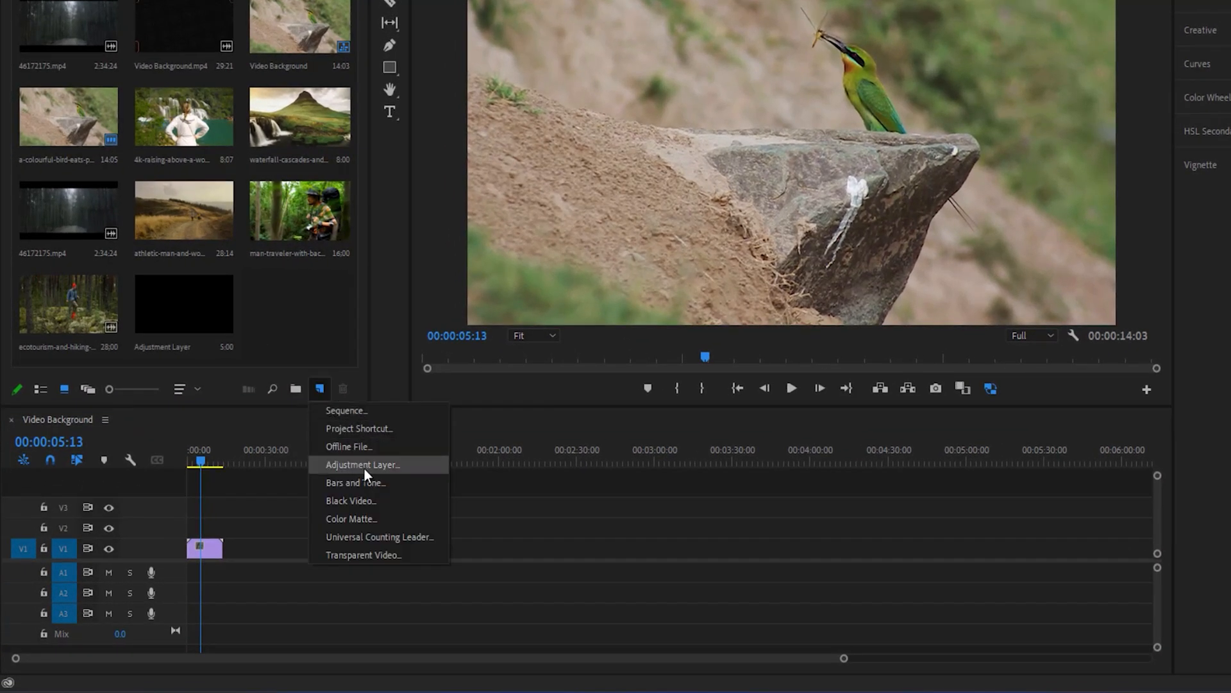
# Create an adjustment layer and place it on V2 above the bird clip
pyautogui.click(361, 464)
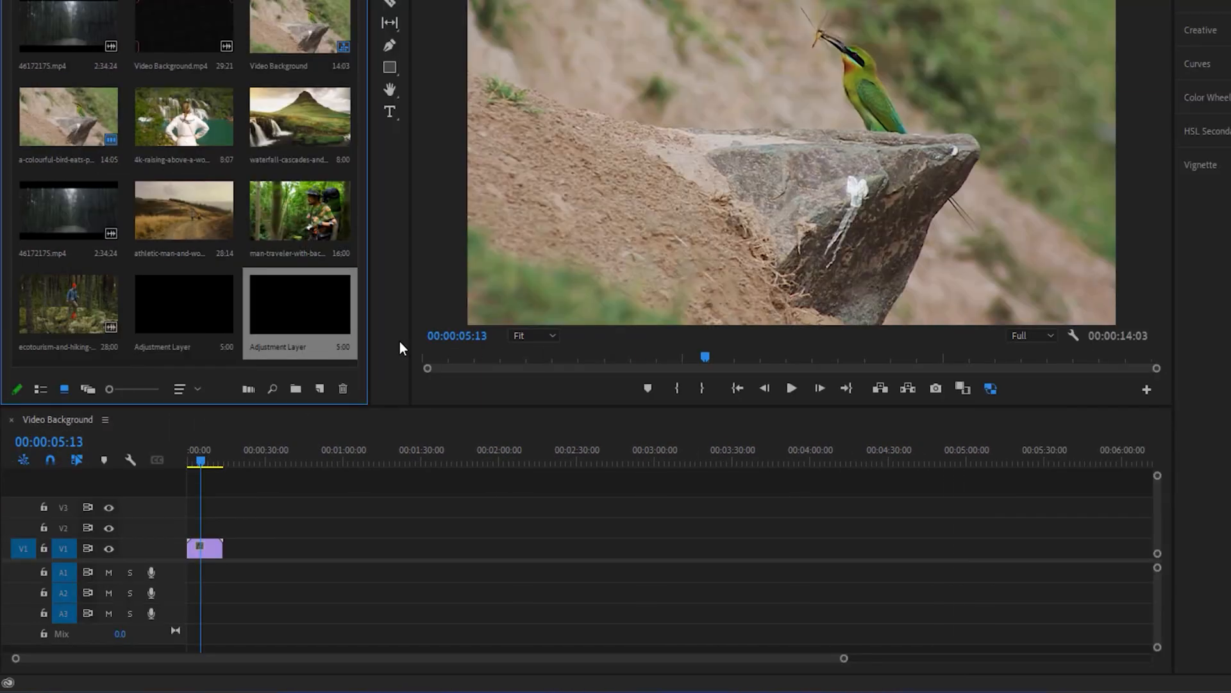
pyautogui.moveTo(293, 307)
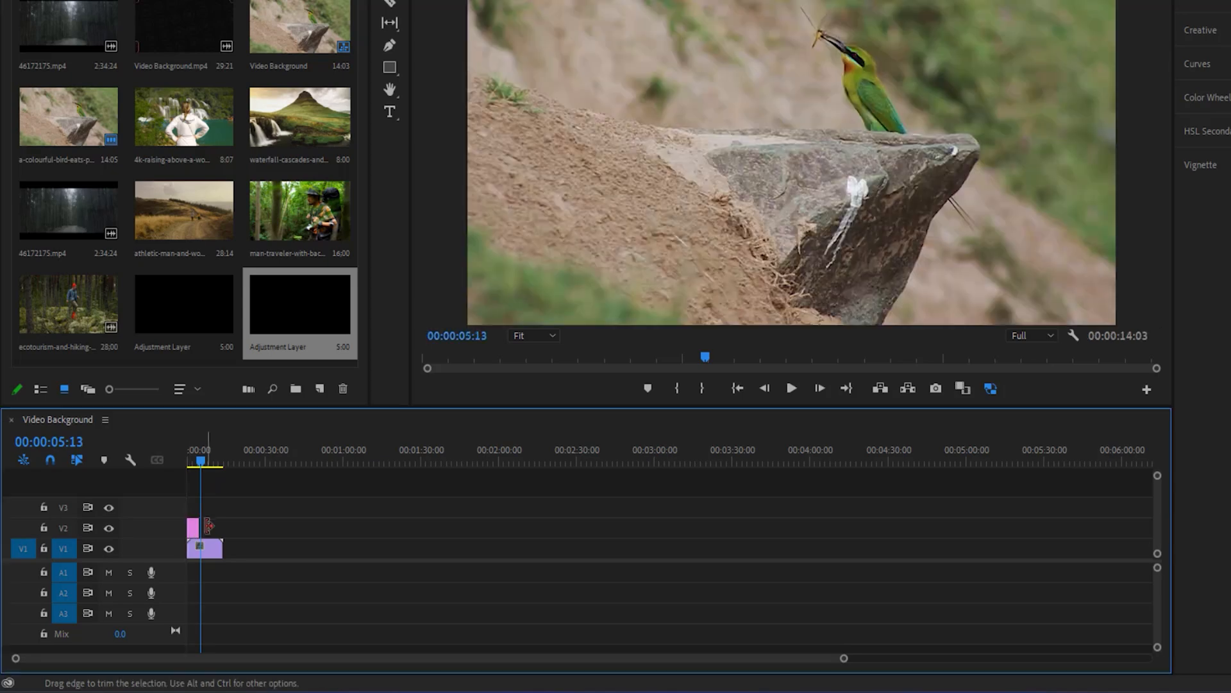
pyautogui.moveTo(202, 547); pyautogui.dragTo(219, 547)
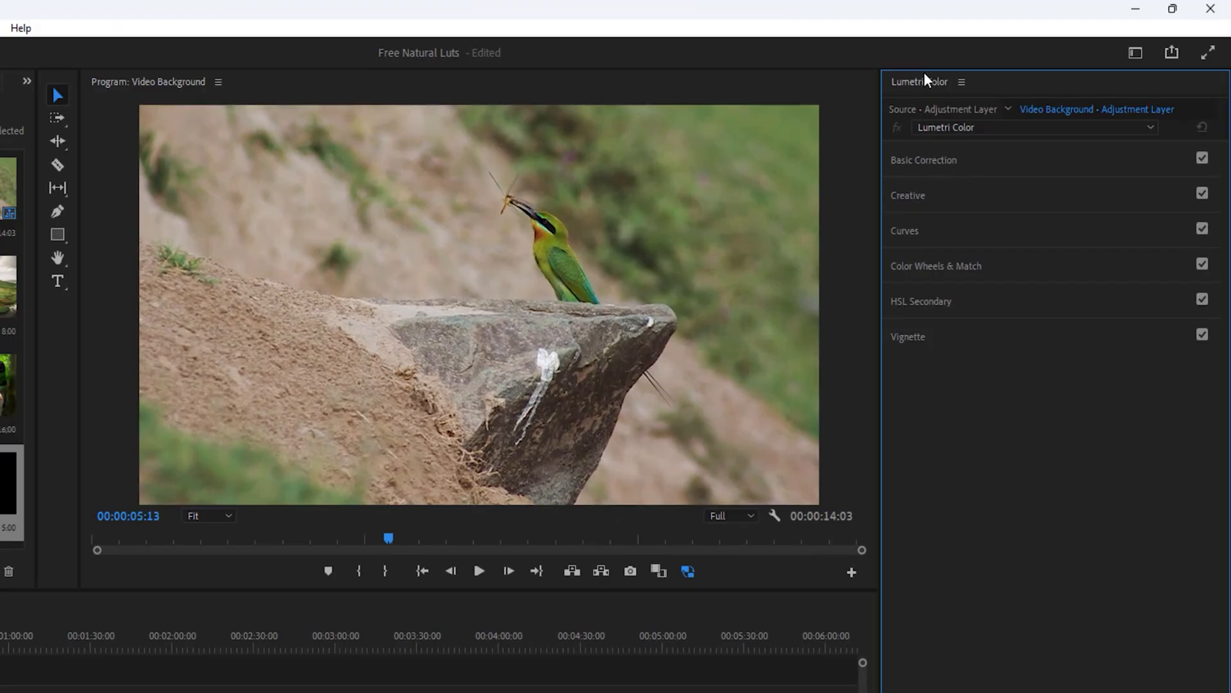
# Expand Lumetri Color's Creative section and show the Look list, currently None
pyautogui.click(908, 195)
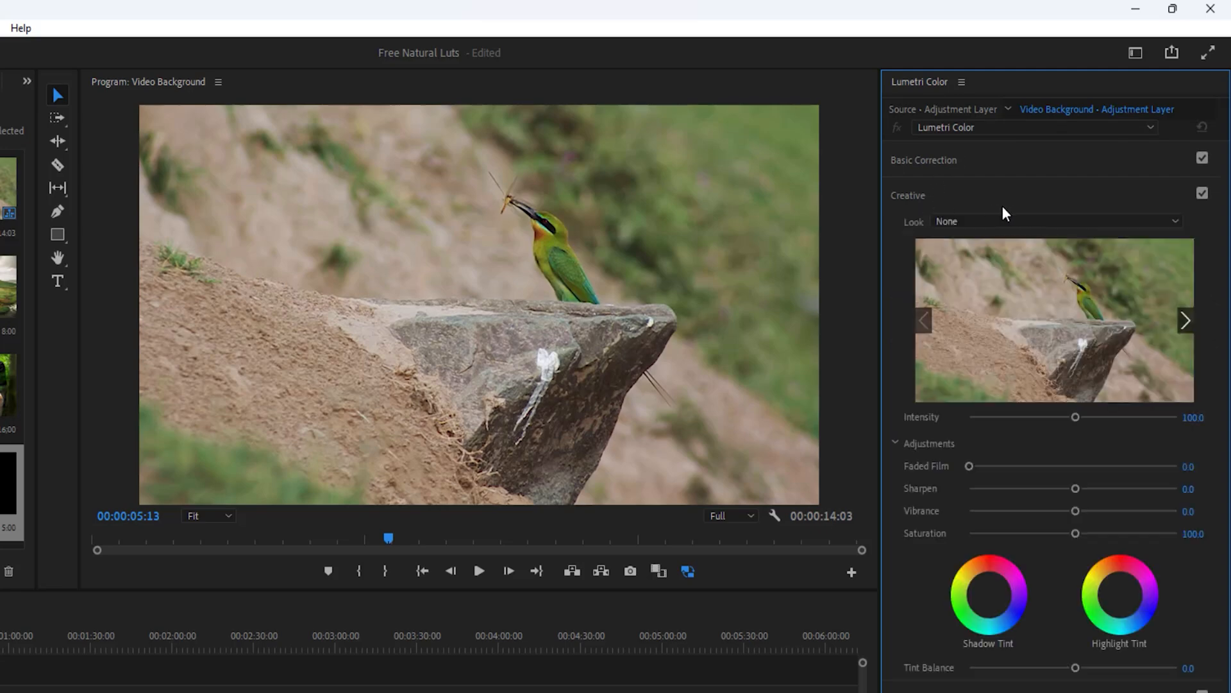
pyautogui.click(1054, 221)
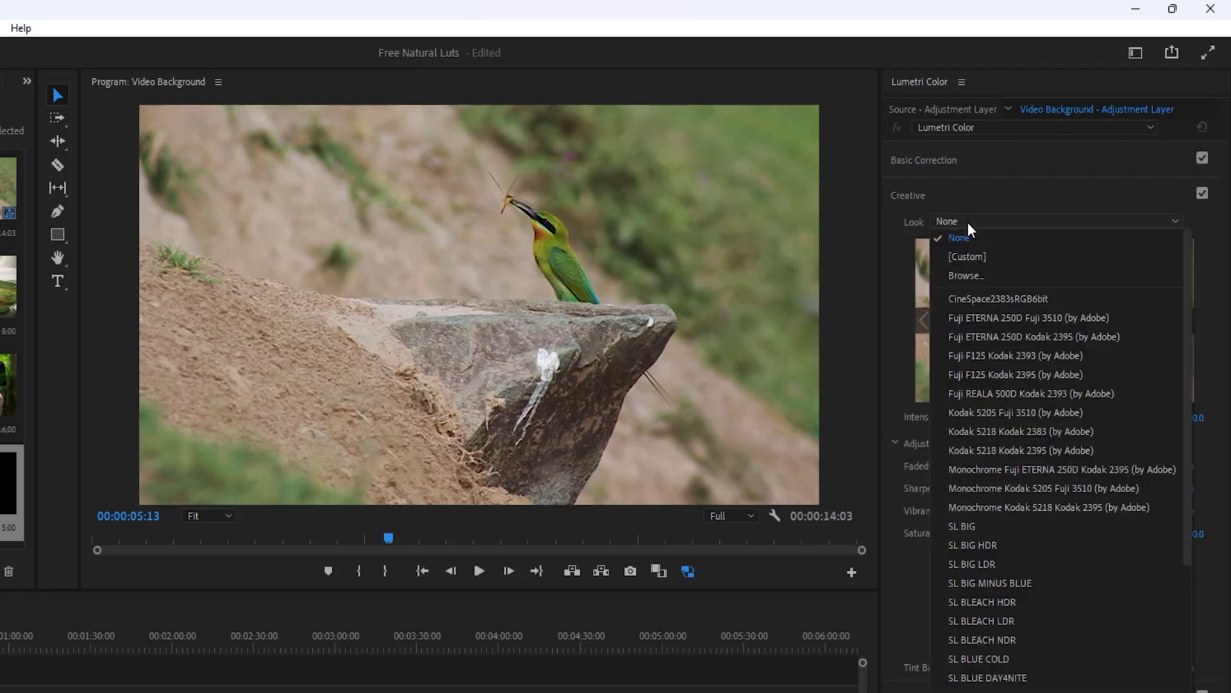
pyautogui.moveTo(964, 275)
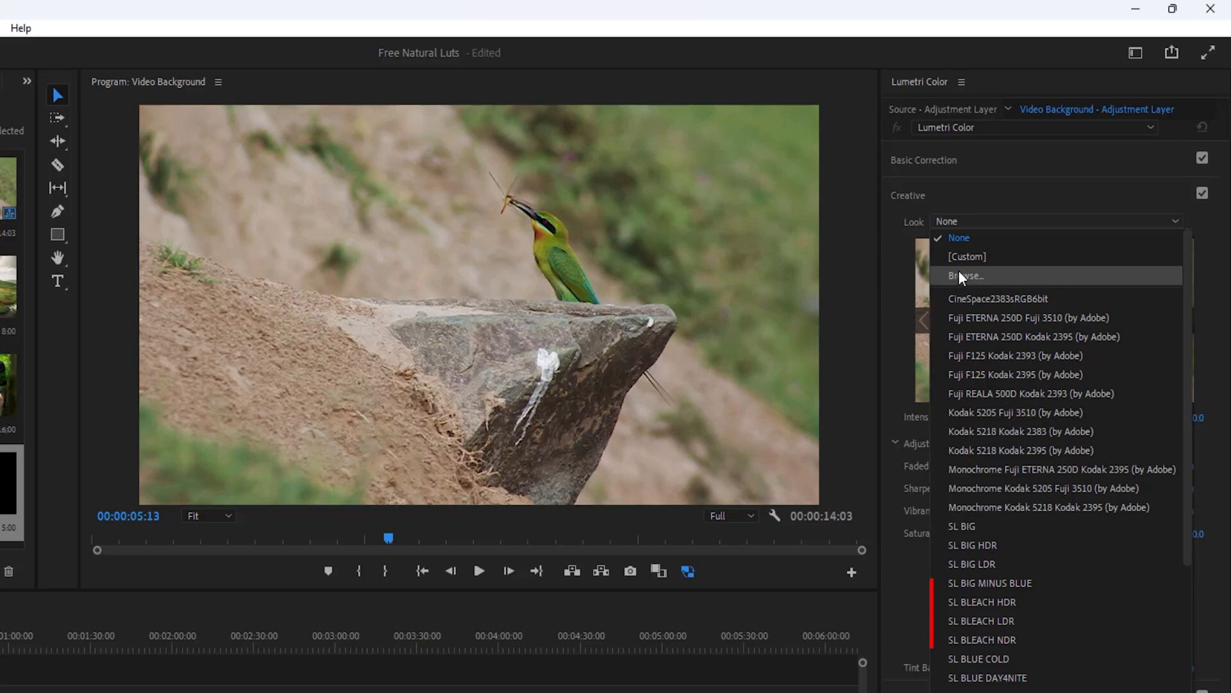
# Browse to the downloaded LUTs folder, load New Nature 1 .cube and tweak Vibrance
pyautogui.click(965, 275)
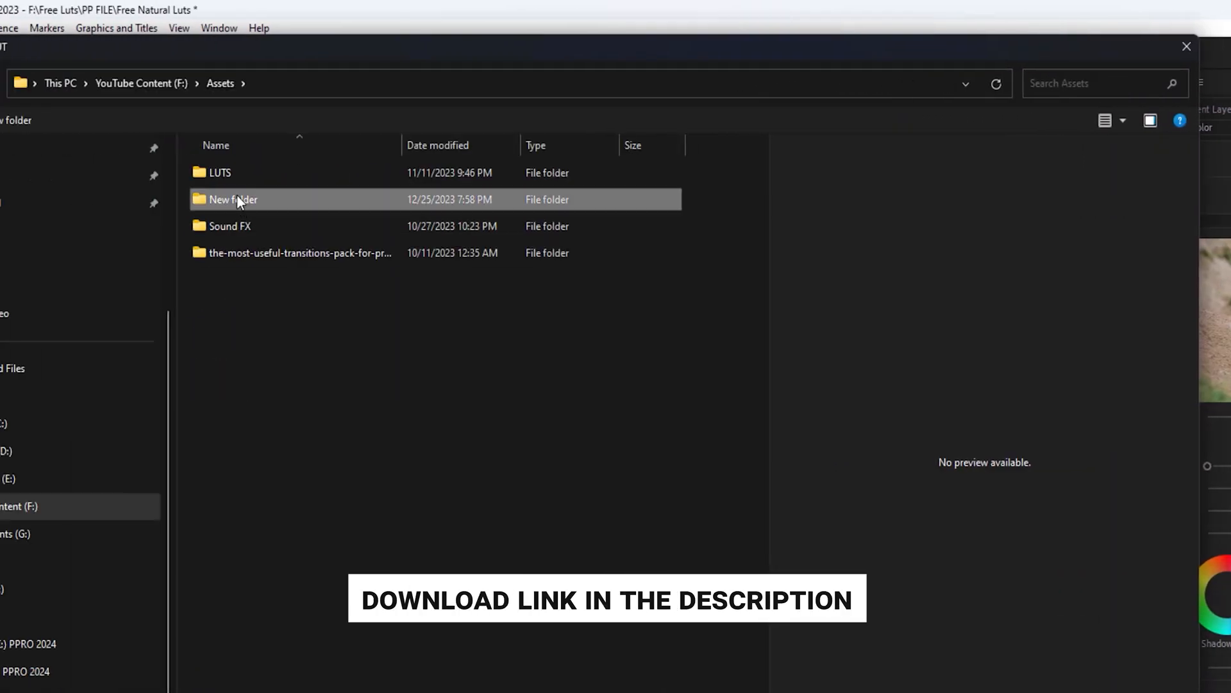
pyautogui.doubleClick(231, 199)
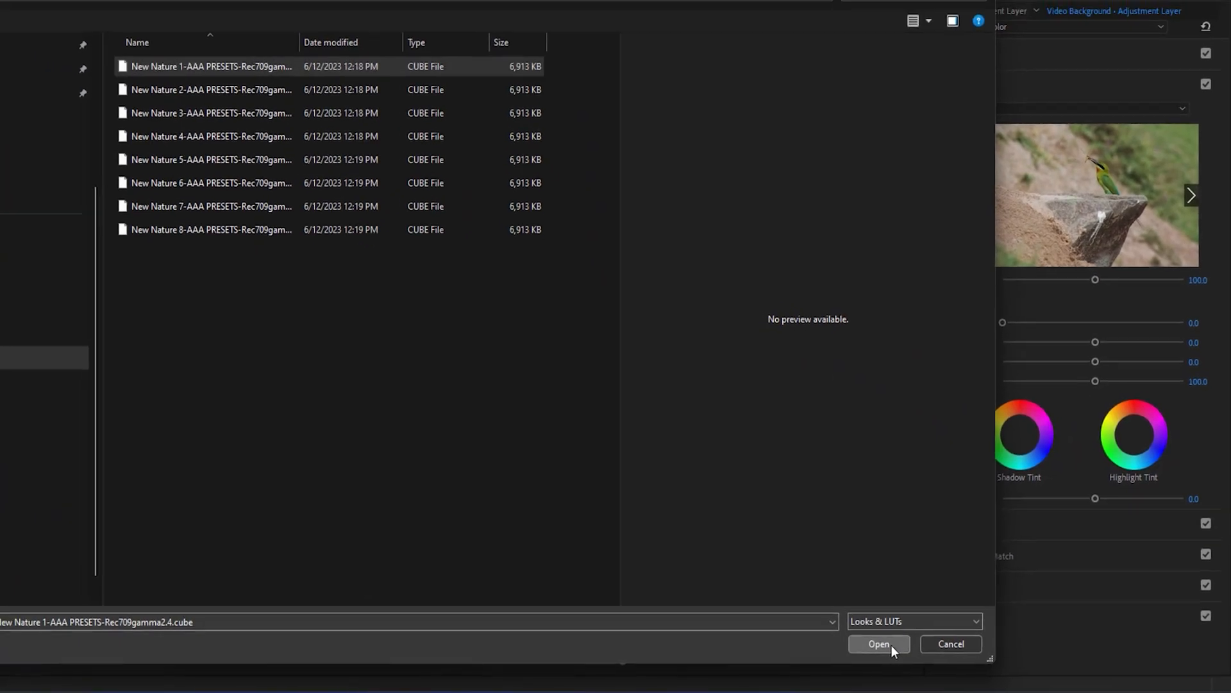
pyautogui.click(878, 643)
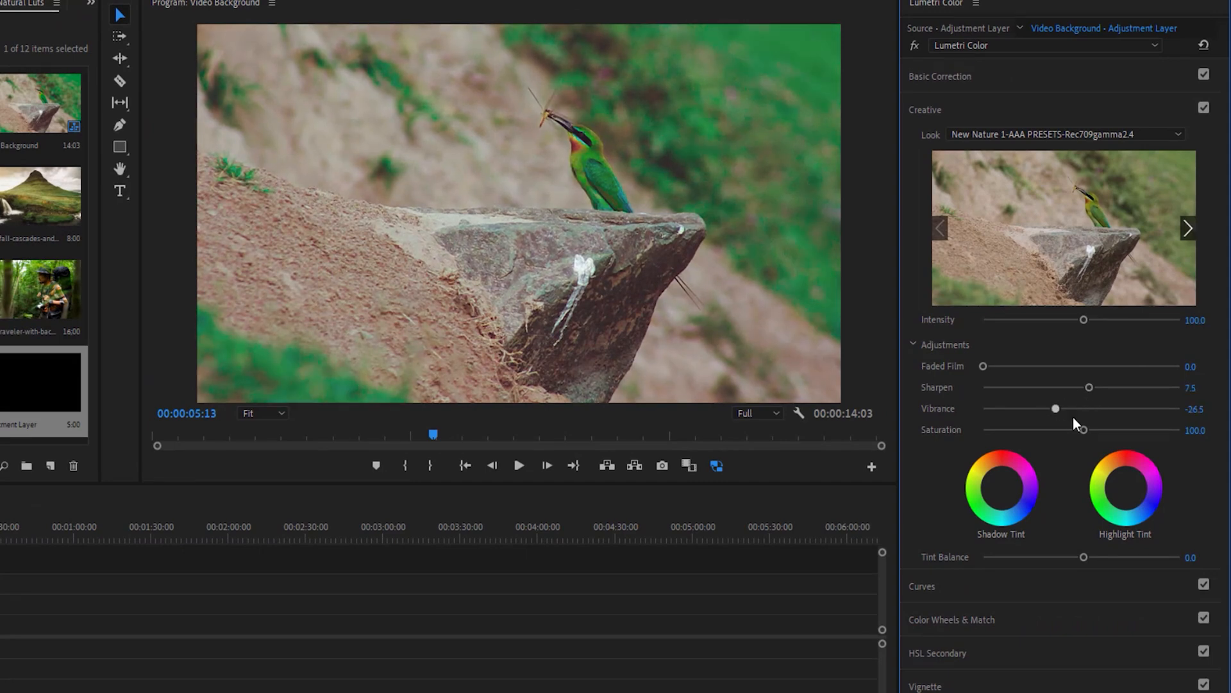
pyautogui.moveTo(1082, 430); pyautogui.dragTo(1096, 430)
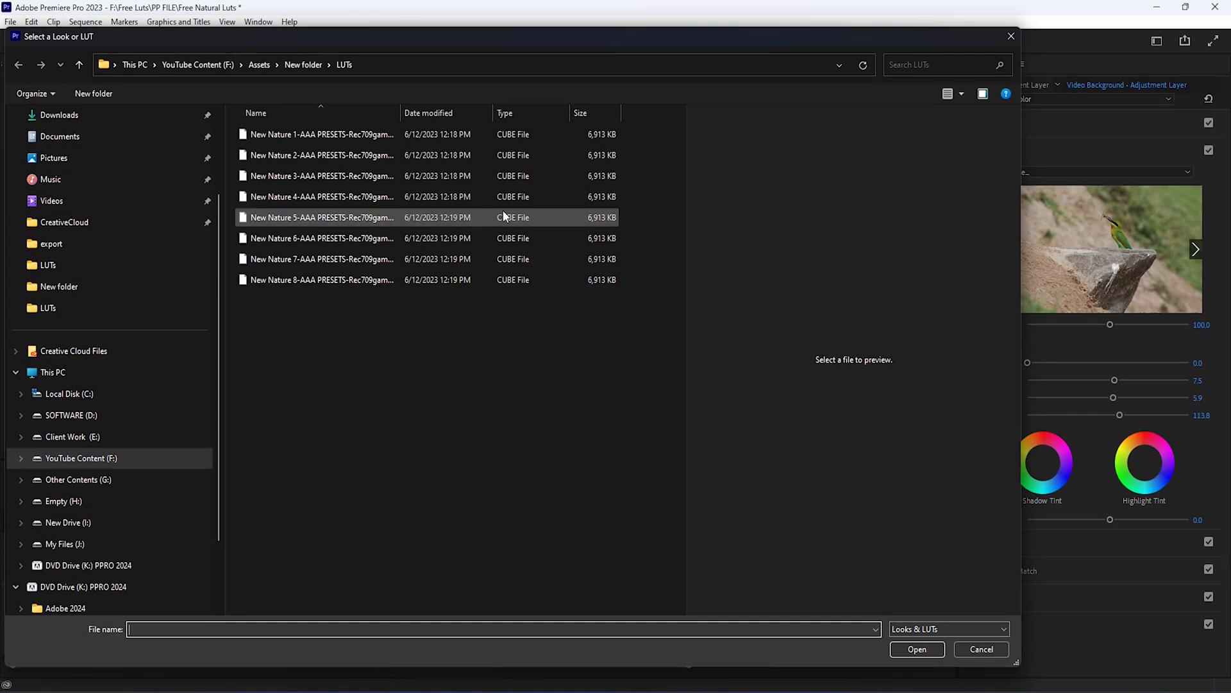
# Load the second New Nature LUT file as the adjustment layer's look
pyautogui.click(321, 155)
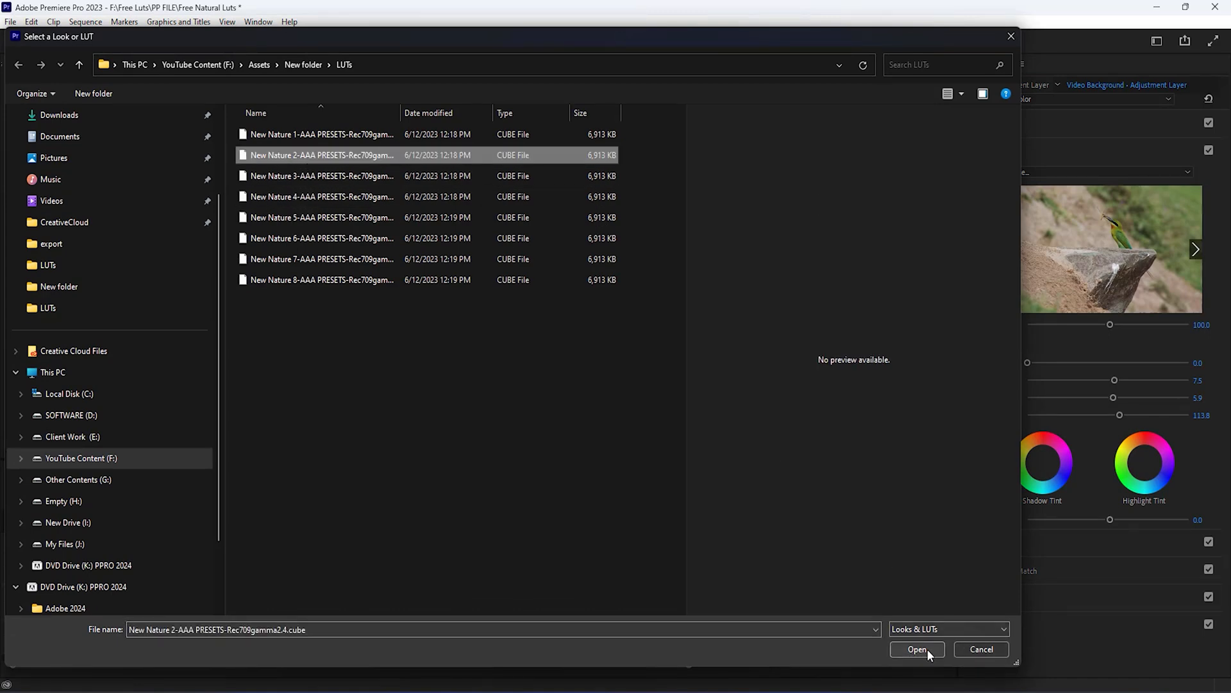
pyautogui.click(916, 649)
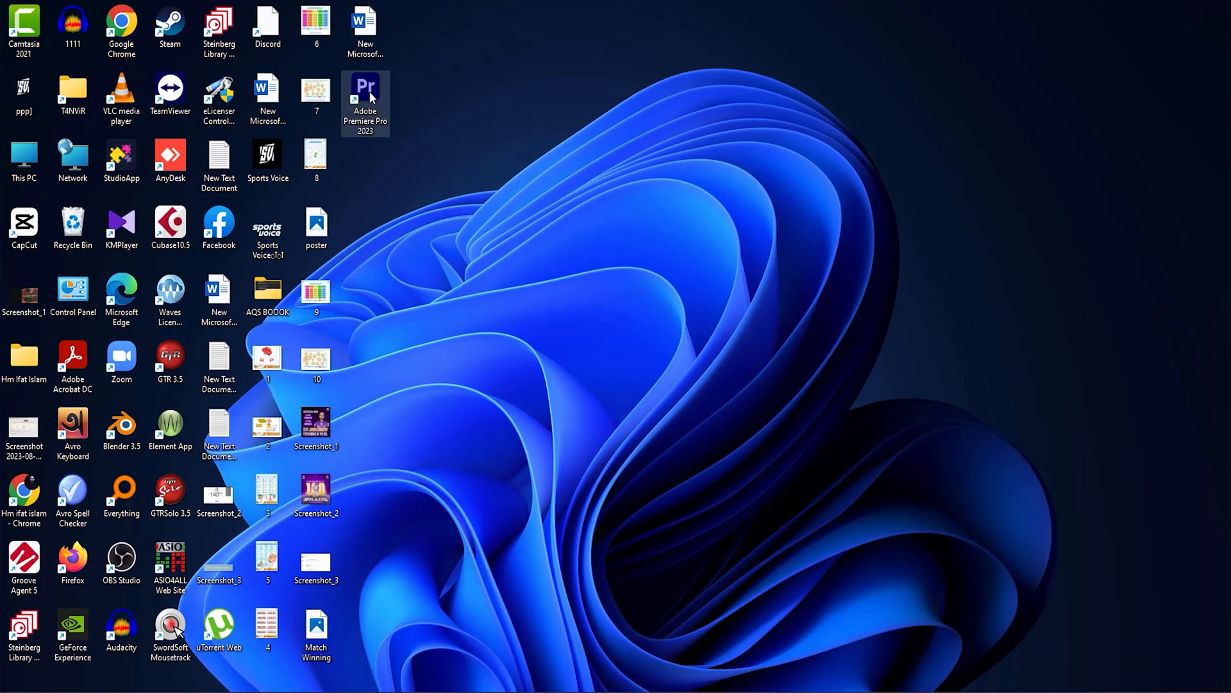
# From the desktop shortcut, go to Premiere Pro's installation folder in File Explorer
pyautogui.rightClick(364, 103)
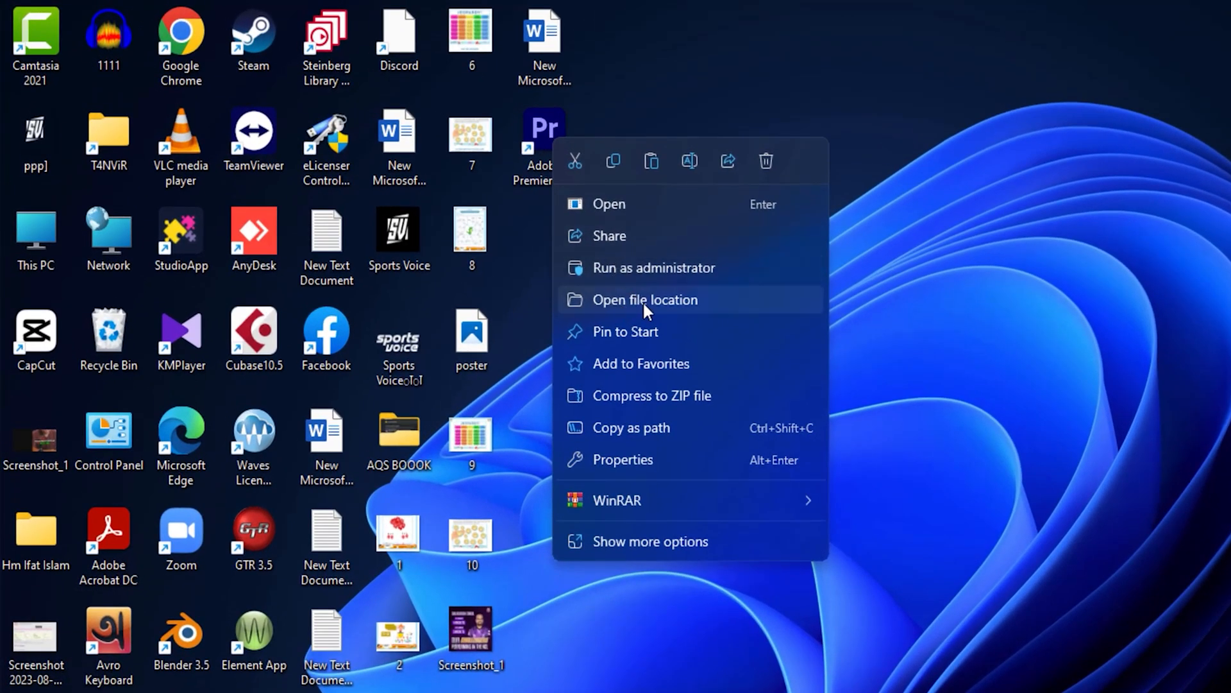
pyautogui.click(645, 299)
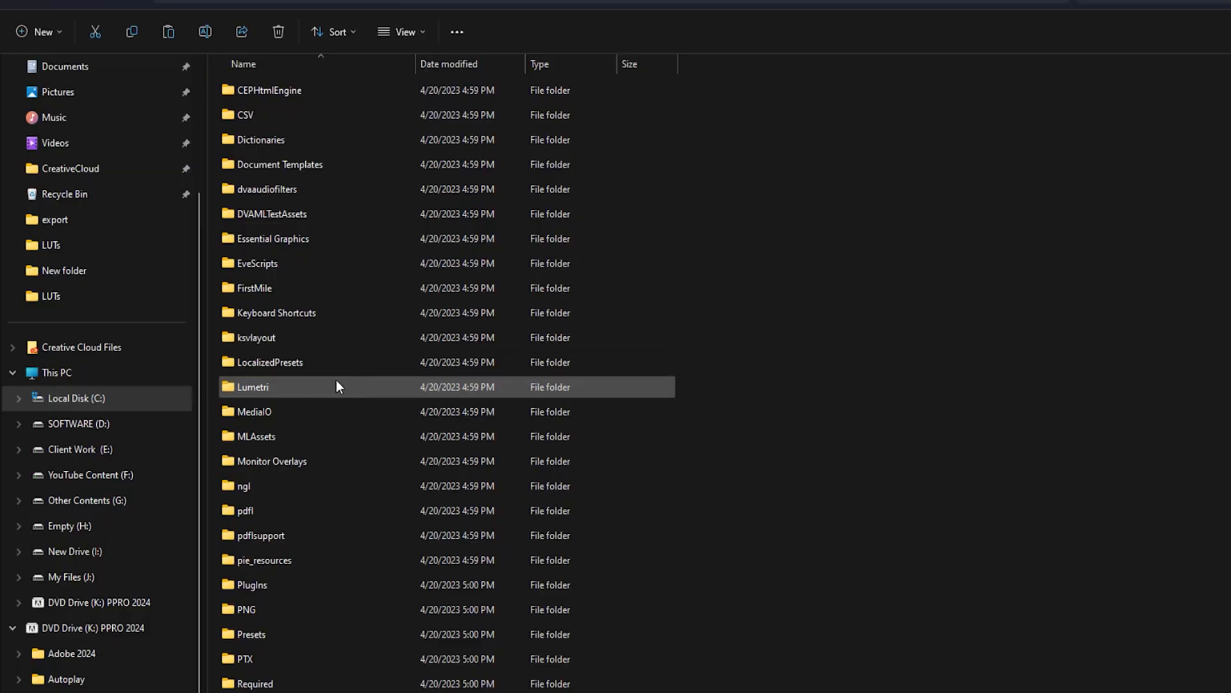
# Copy the eight New Nature .cube files into Lumetri > LUTs > Creative with admin permission, then relaunch Premiere Pro
pyautogui.doubleClick(252, 386)
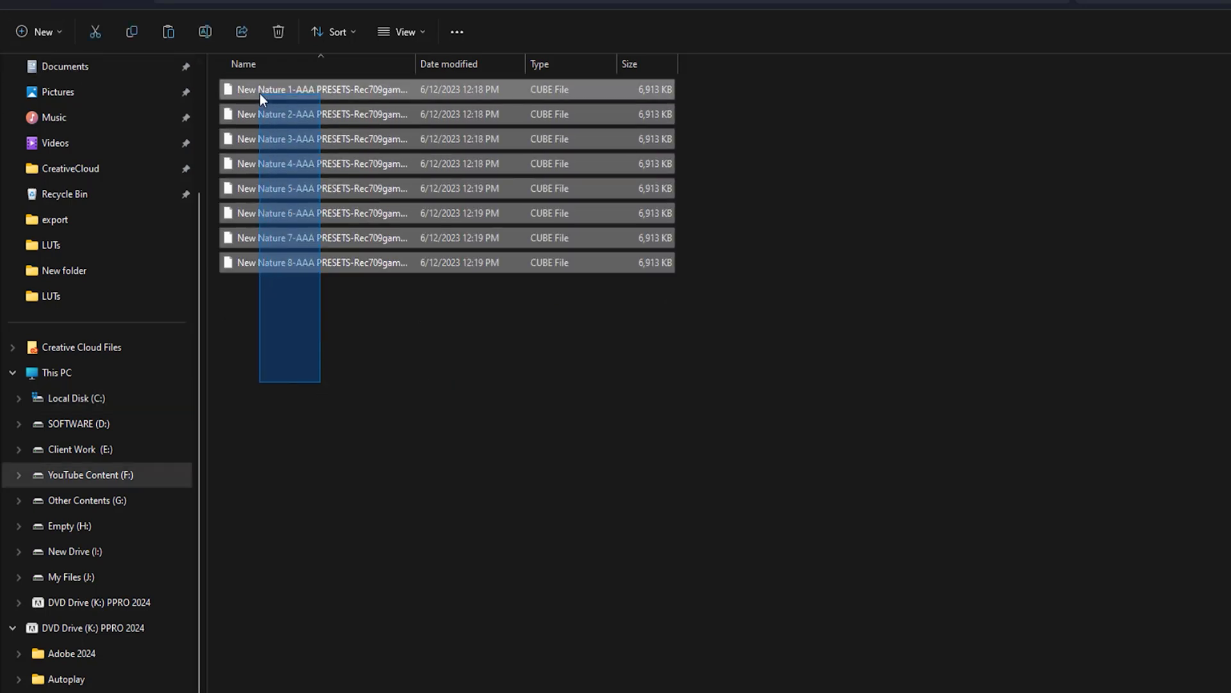
pyautogui.rightClick(263, 100)
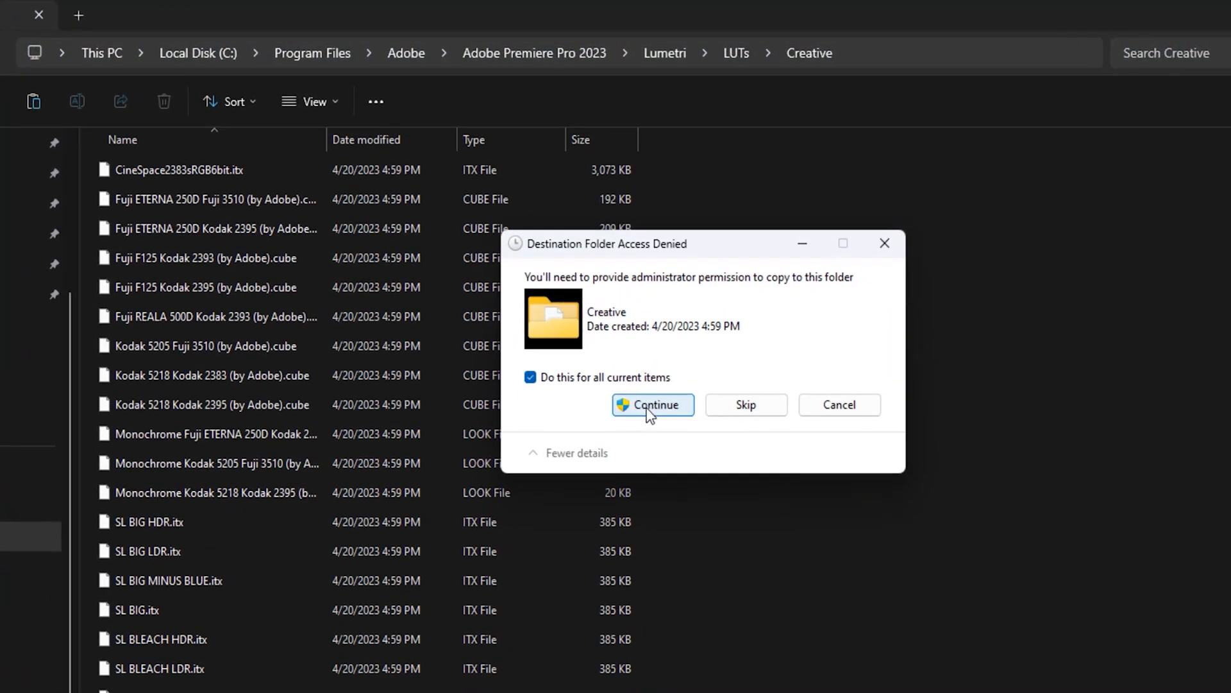
pyautogui.click(652, 404)
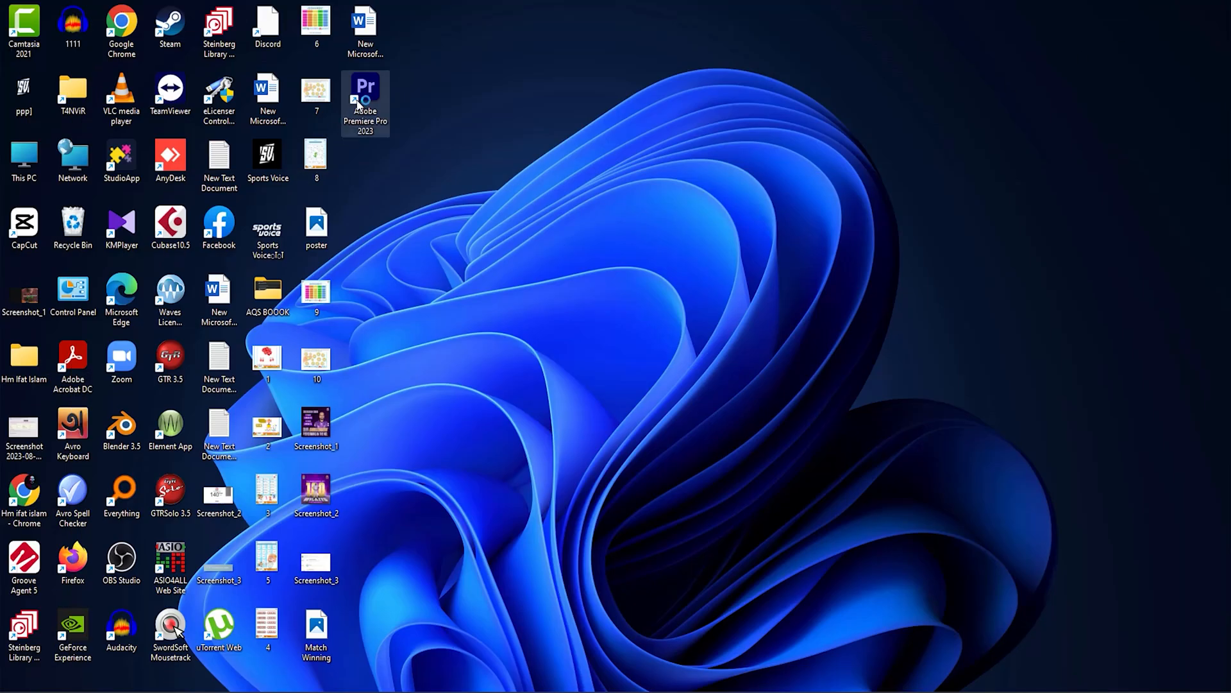
pyautogui.doubleClick(364, 94)
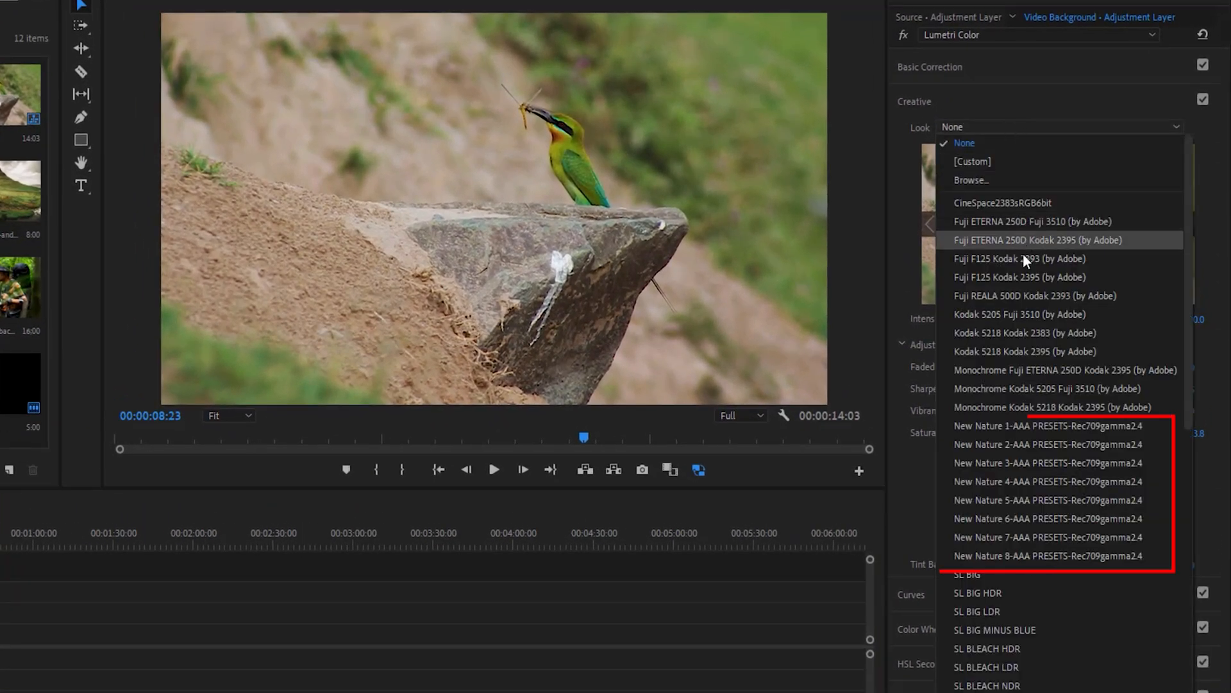
pyautogui.moveTo(1021, 556)
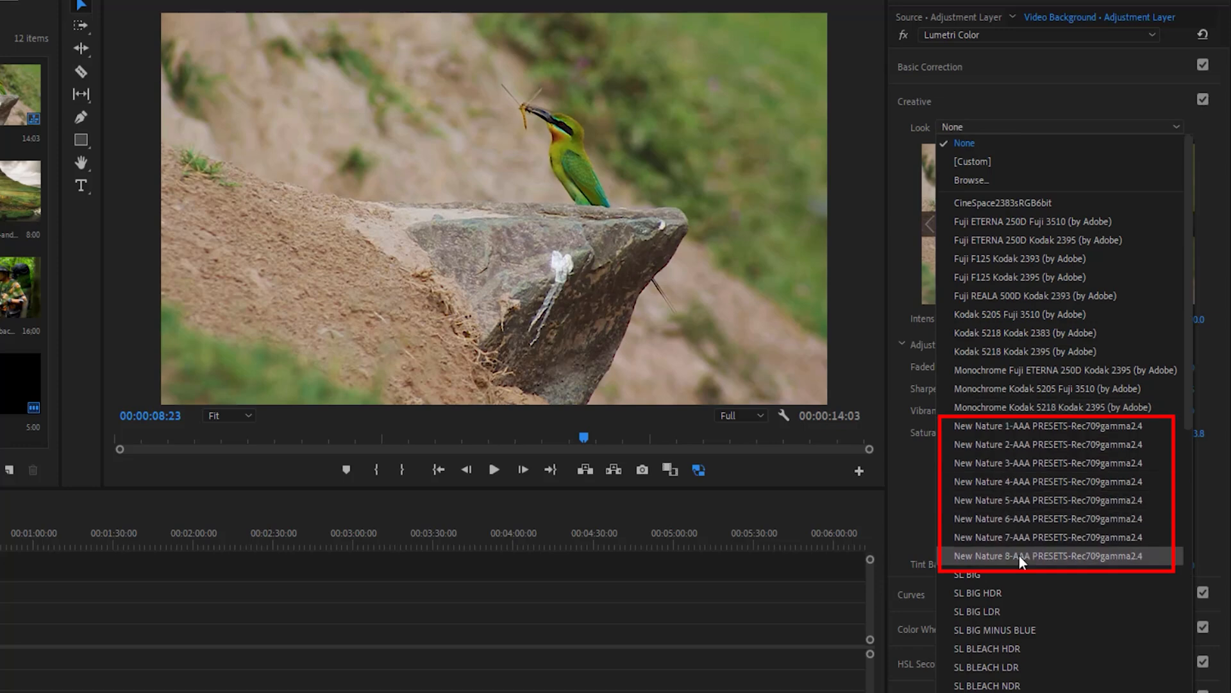
# Cycle the built-in New Nature looks 1 through 5, leaving New Nature 5 applied
pyautogui.click(1048, 425)
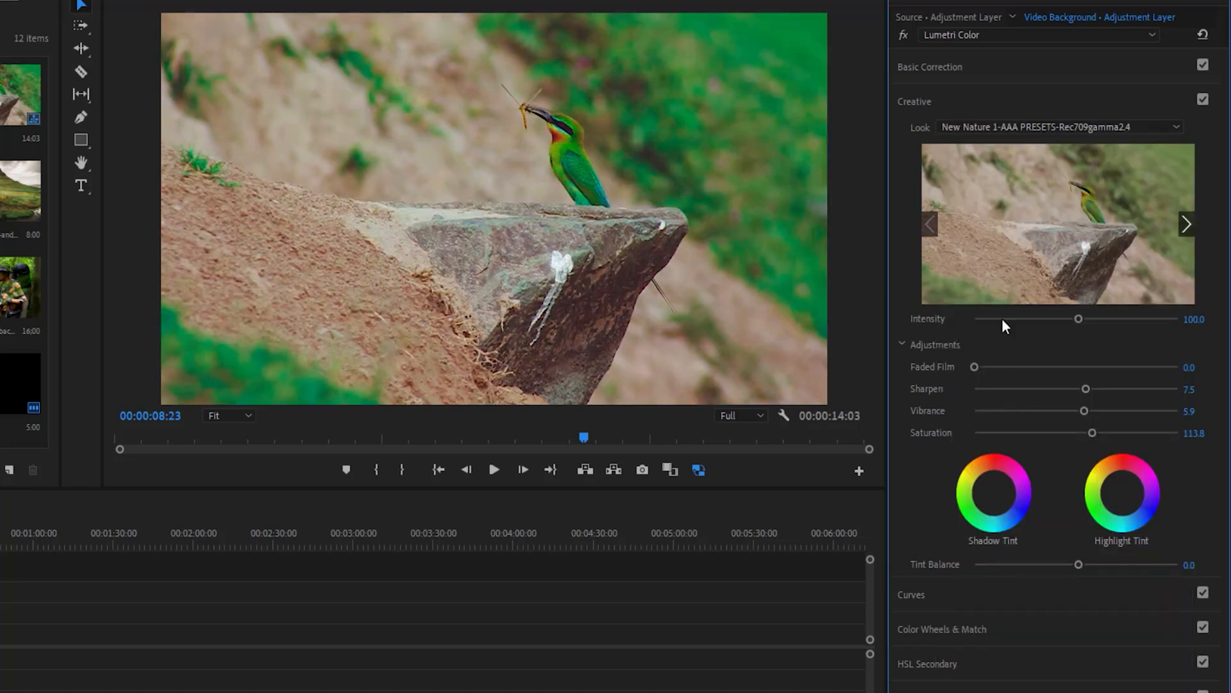
pyautogui.click(1056, 126)
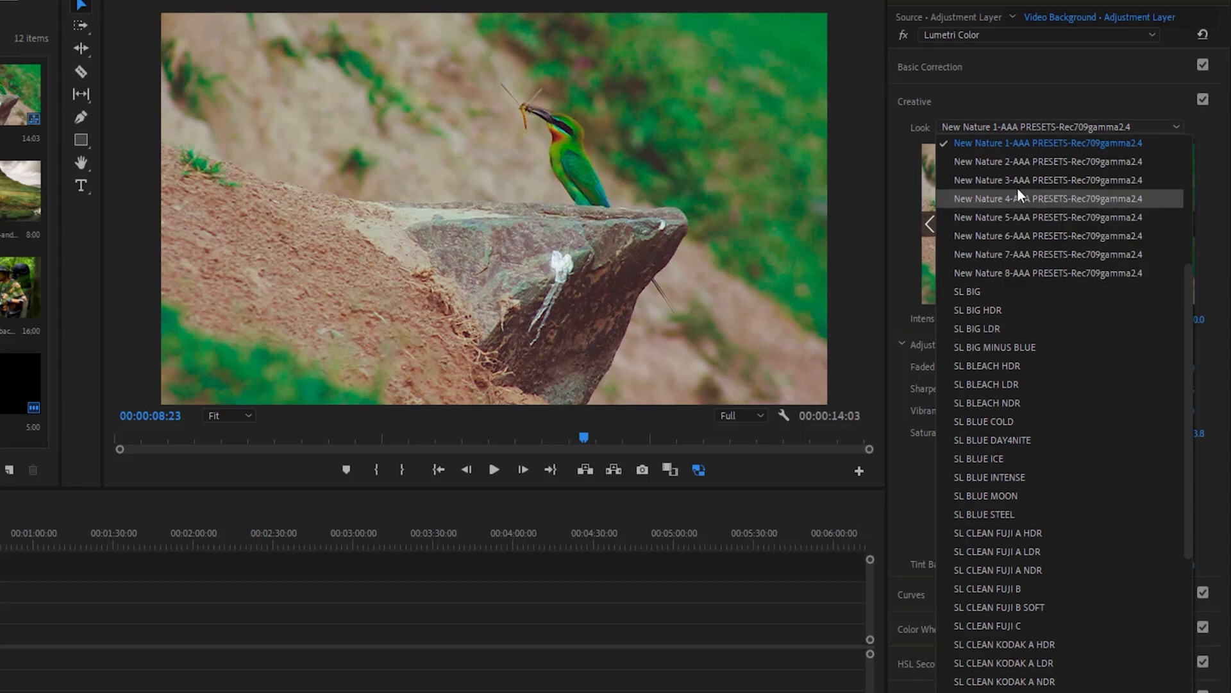
pyautogui.click(1048, 162)
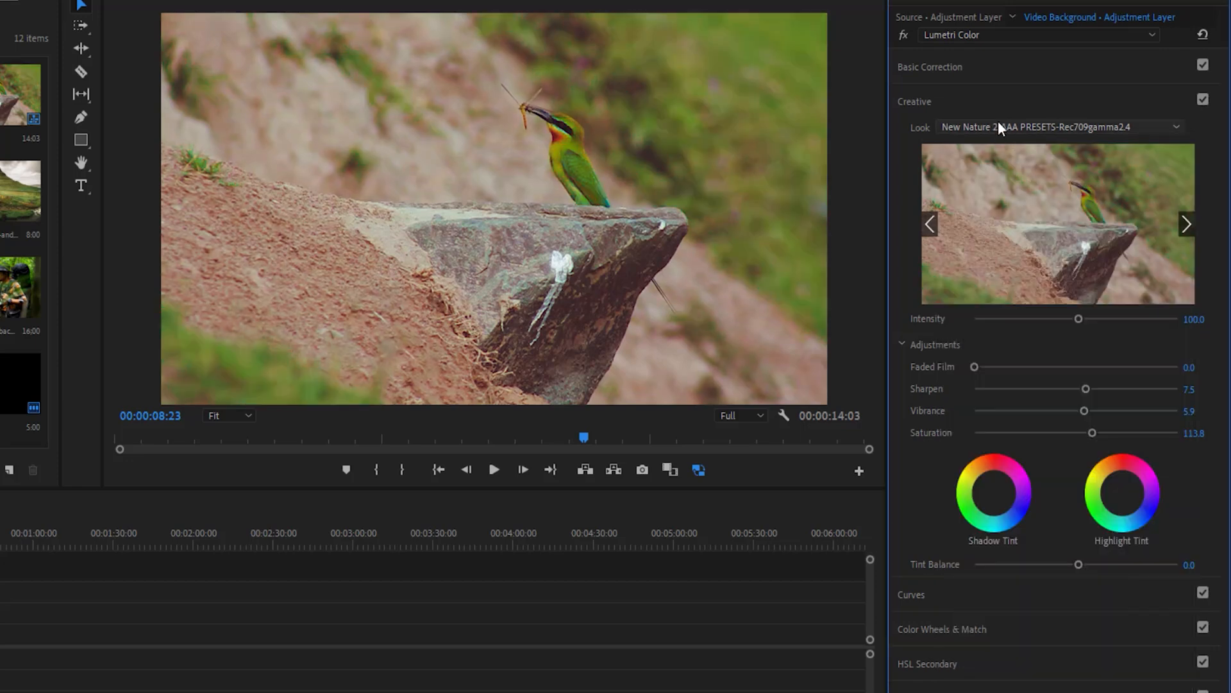
pyautogui.click(1186, 224)
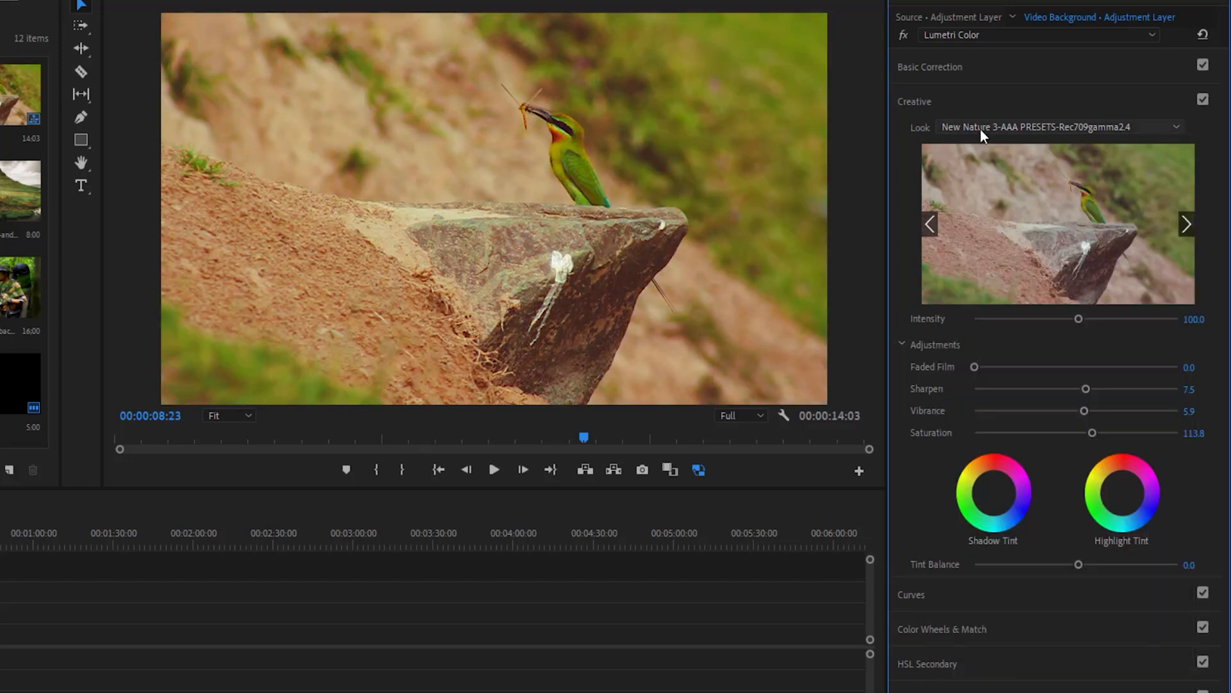
pyautogui.click(1185, 224)
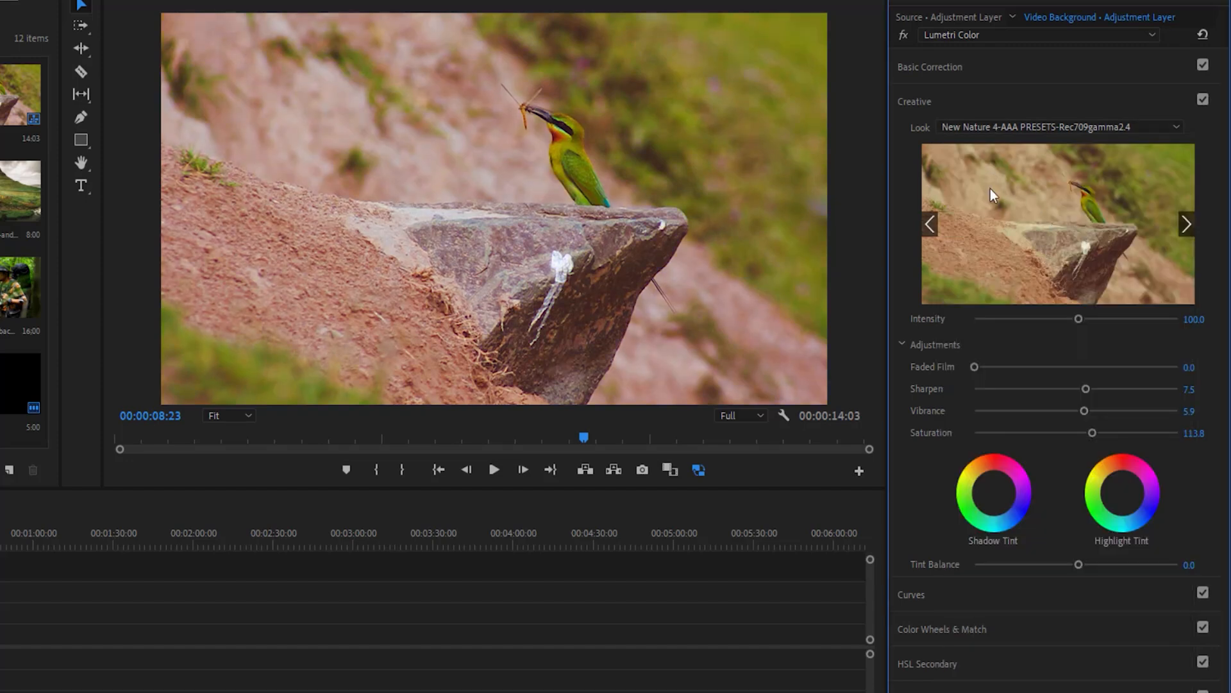
pyautogui.moveTo(1050, 206)
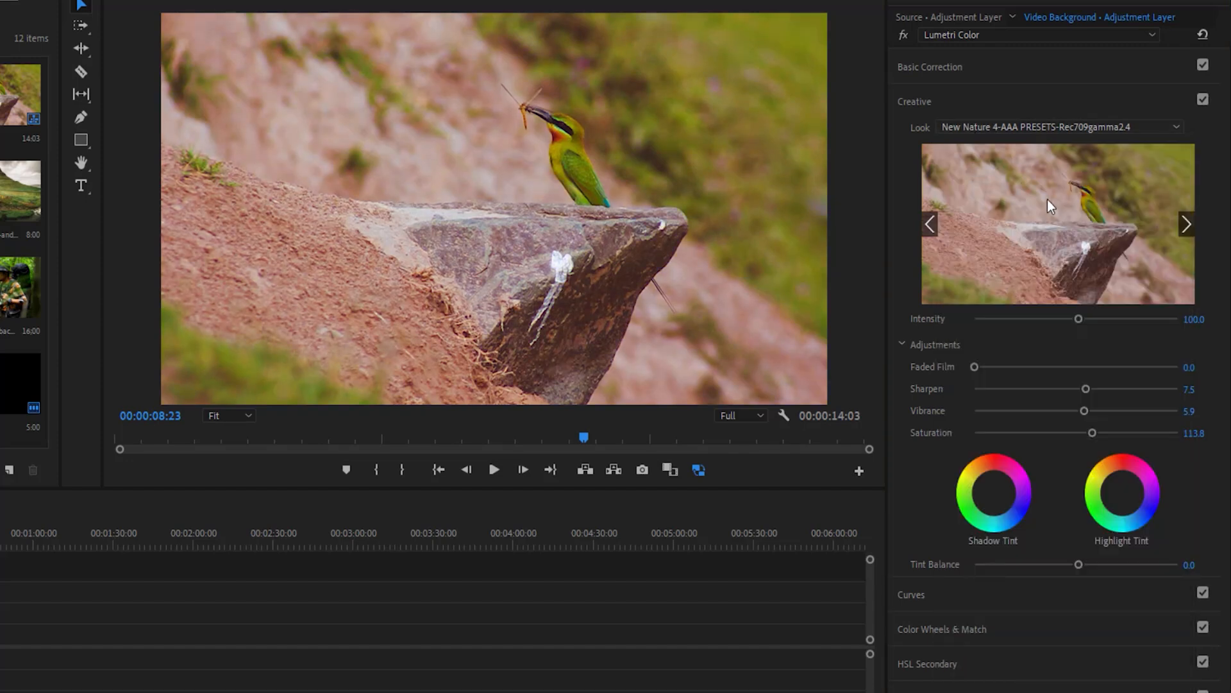
pyautogui.click(1185, 224)
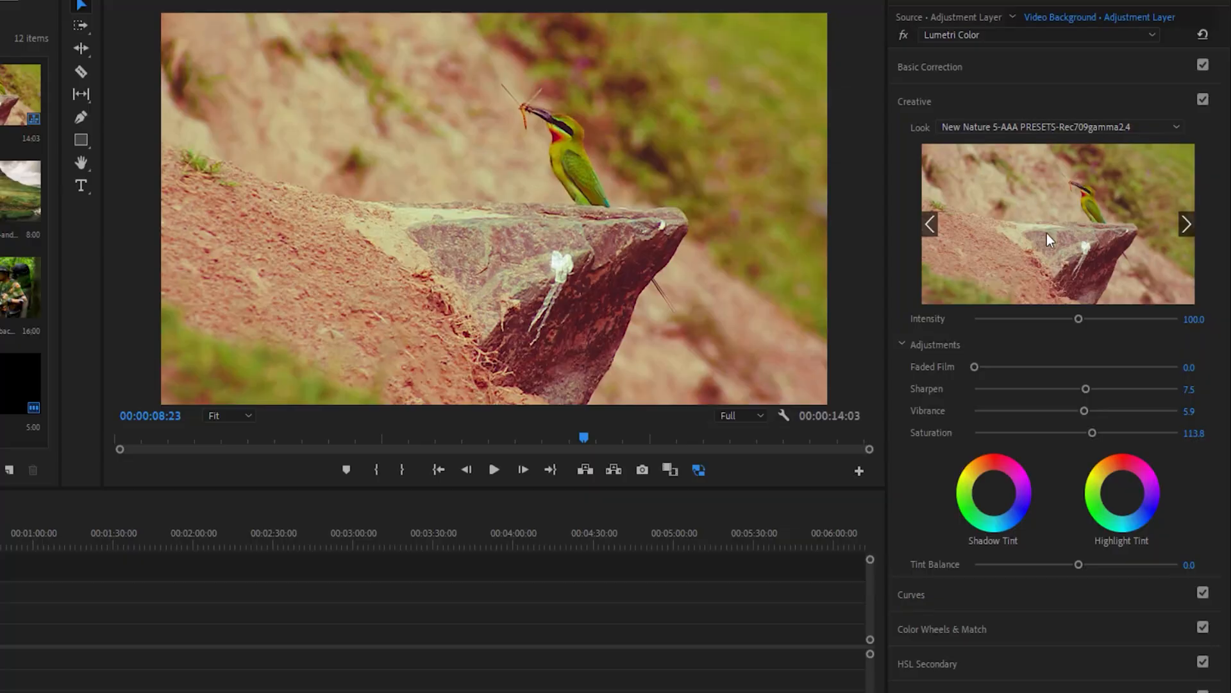